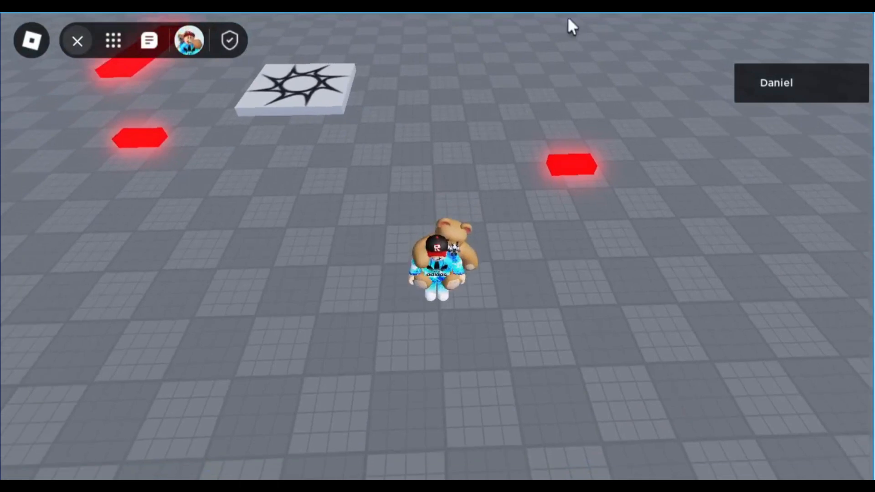
pyautogui.moveTo(328, 75)
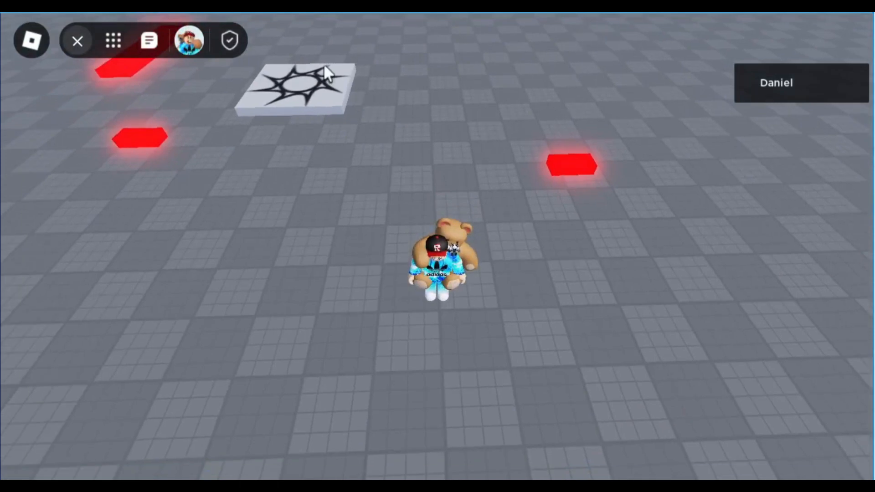
# Bring up the Shift Lock Button For Mobile marketplace page in the browser tab
pyautogui.click(149, 40)
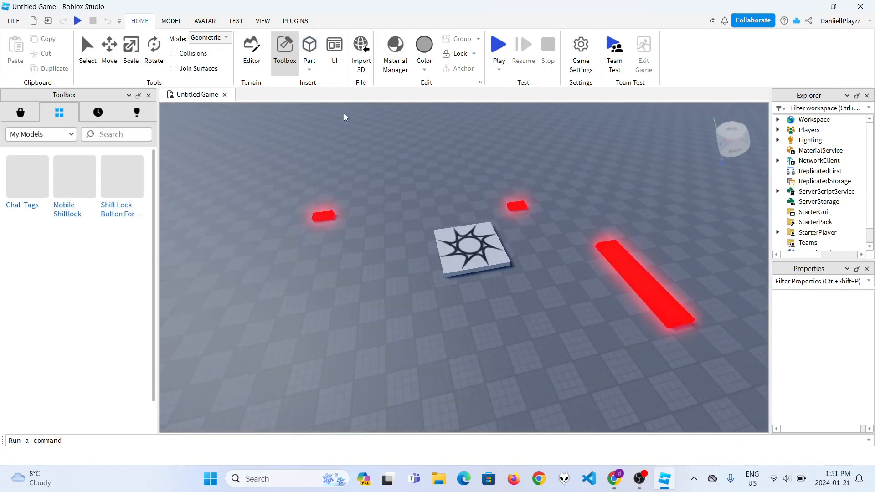
pyautogui.moveTo(333, 140)
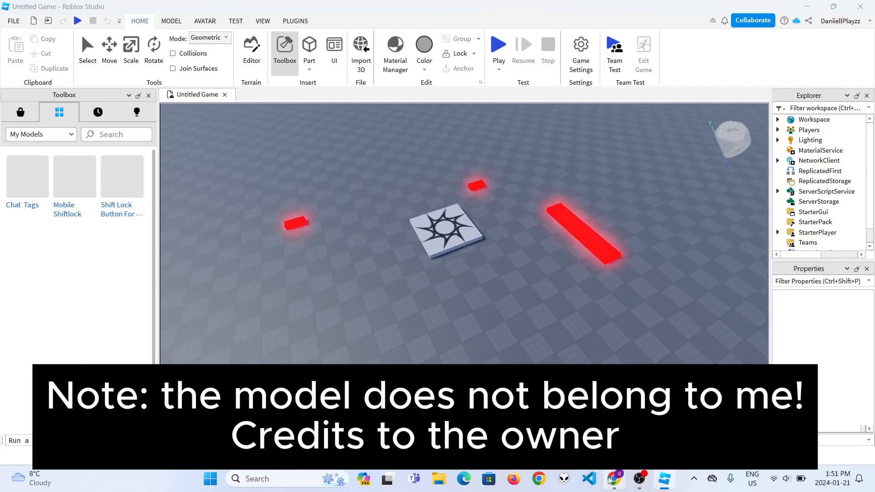
pyautogui.click(614, 479)
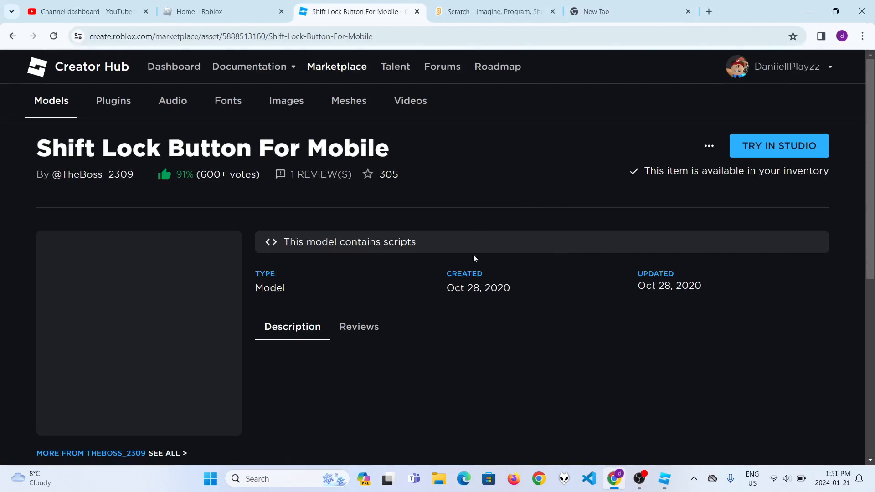
pyautogui.moveTo(477, 203)
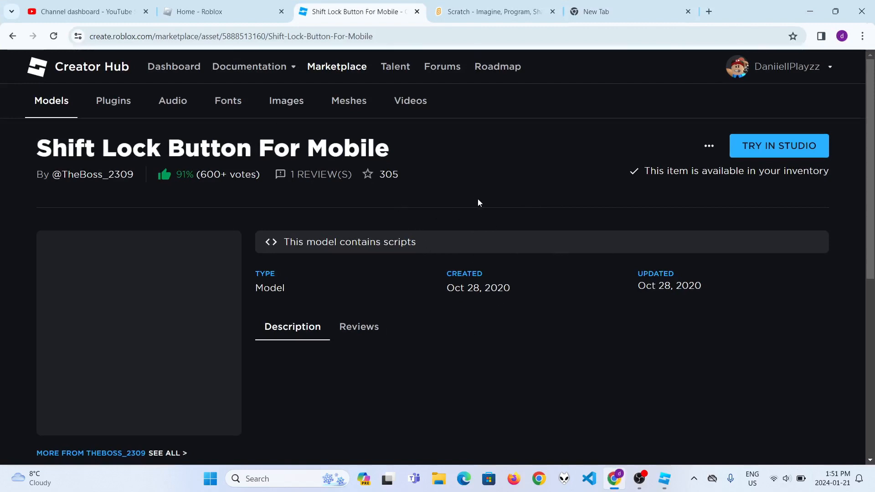
pyautogui.moveTo(520, 112)
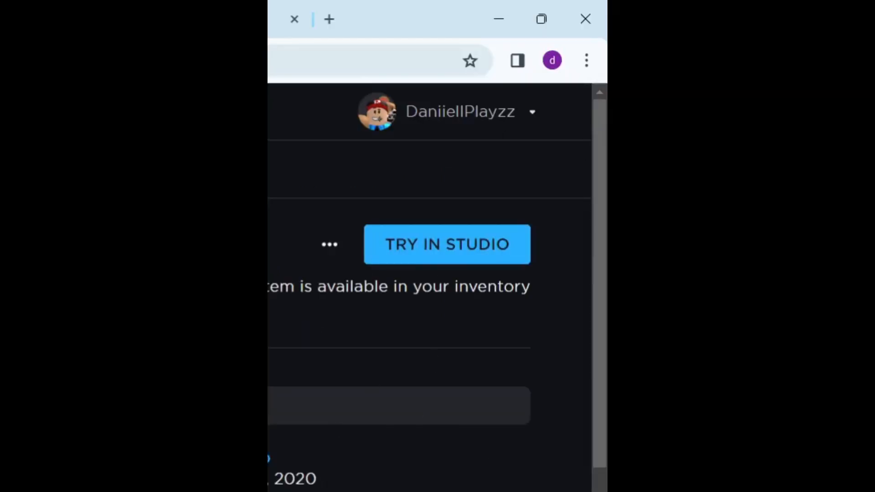
pyautogui.click(540, 18)
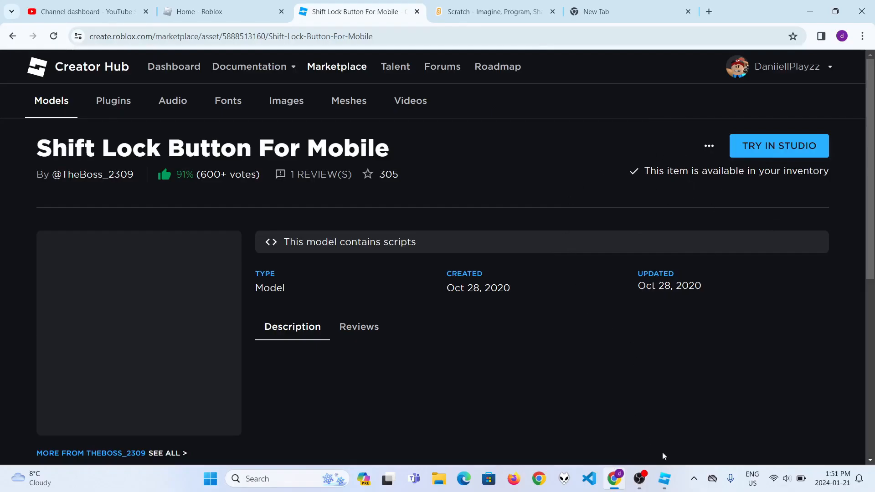
pyautogui.moveTo(664, 479)
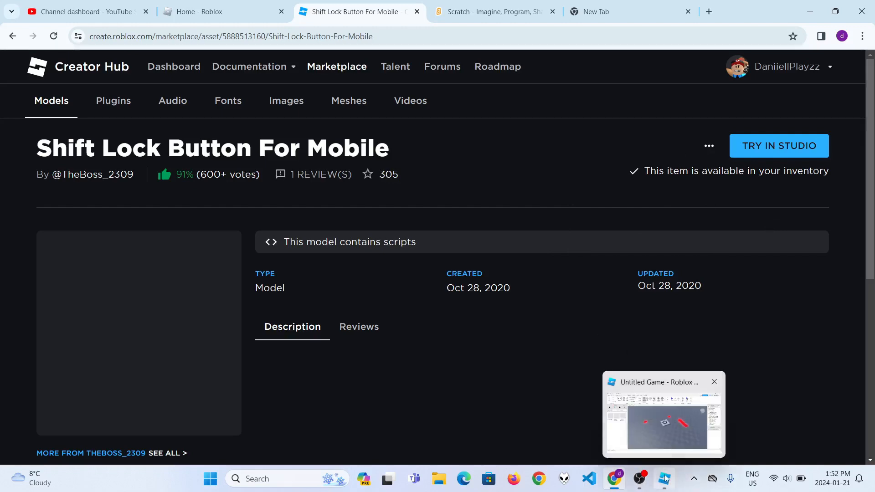
# Return to the Untitled Game in Roblox Studio from the taskbar
pyautogui.click(664, 416)
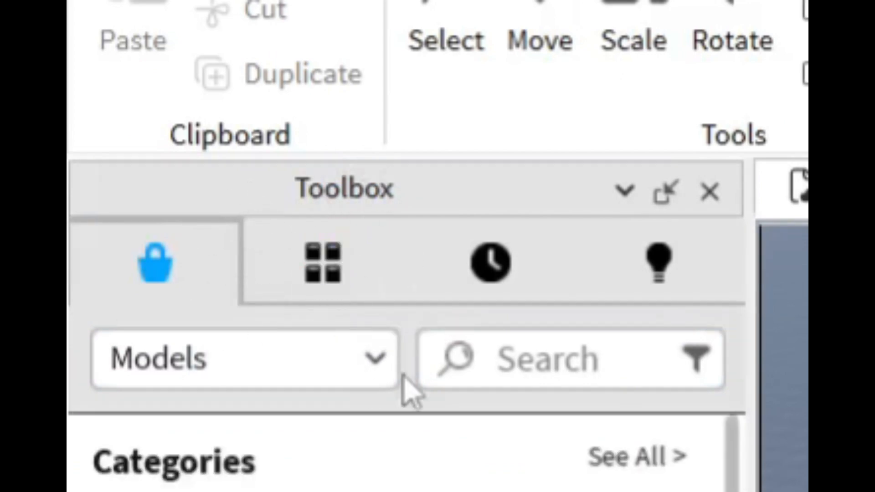
pyautogui.moveTo(341, 168)
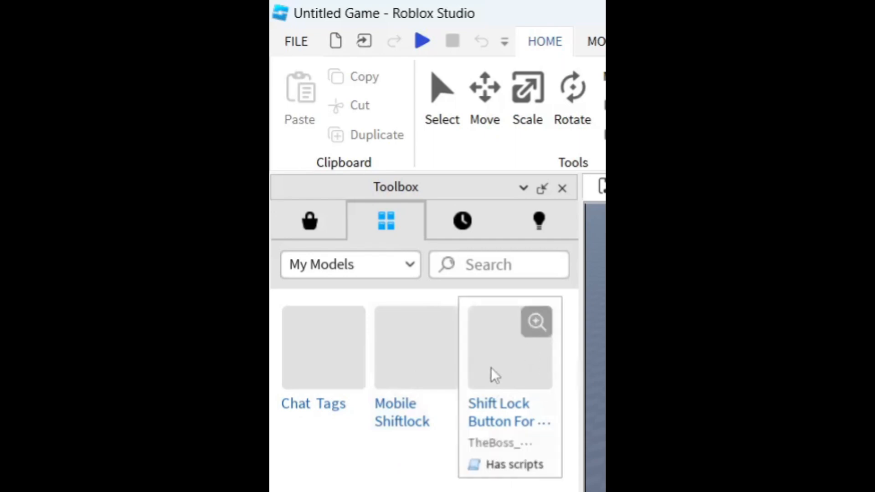
pyautogui.moveTo(514, 407)
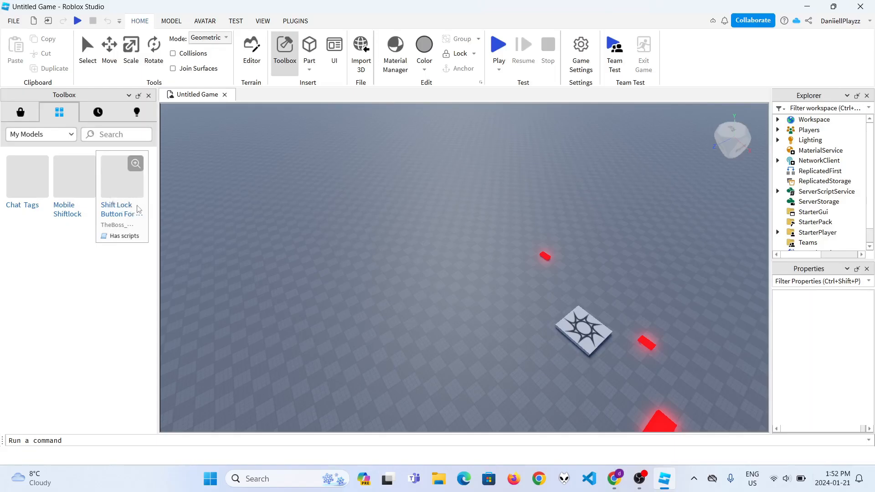
# Insert the Shift Lock Button For Mobile model from the Toolbox, accepting the scripts warning
pyautogui.click(121, 175)
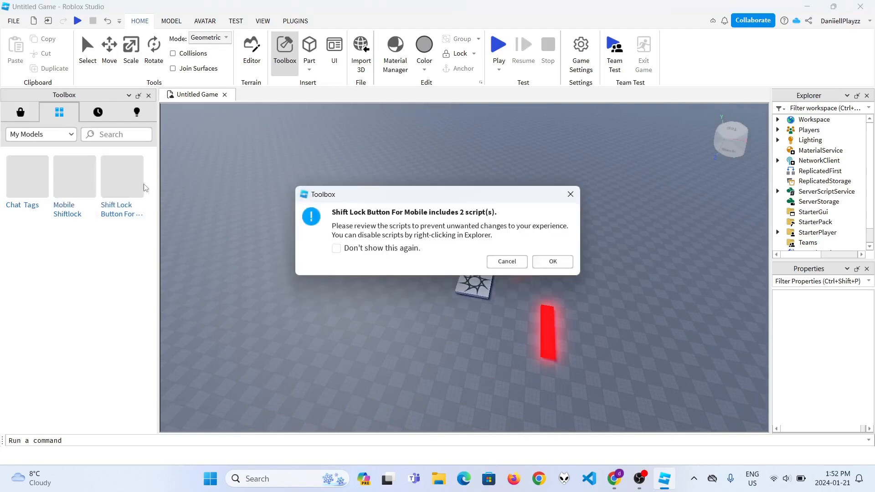
pyautogui.moveTo(301, 256)
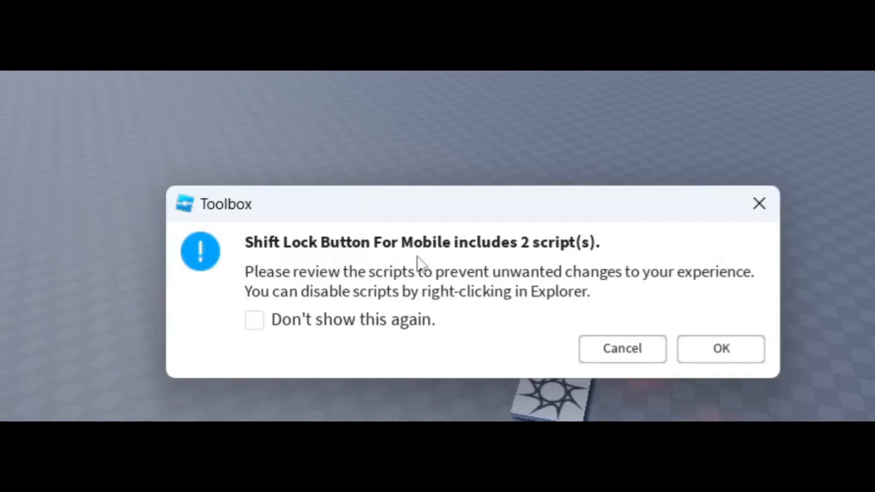
pyautogui.moveTo(148, 224)
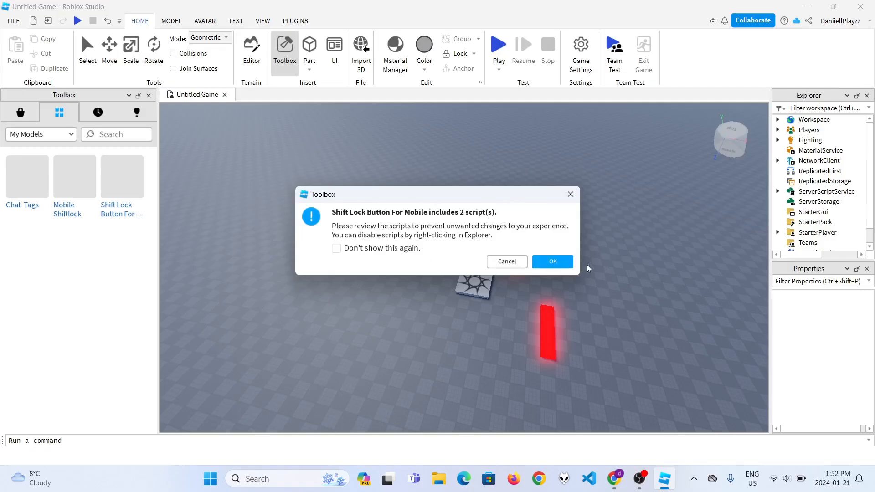
pyautogui.click(551, 261)
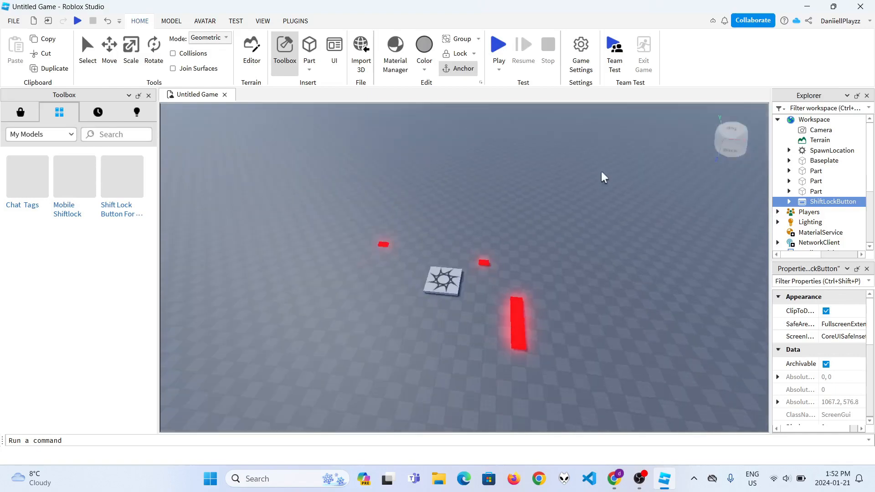
# Move ShiftLockButton under StarterGui and expand it to reveal its LocalScript and ImageButton
pyautogui.click(787, 201)
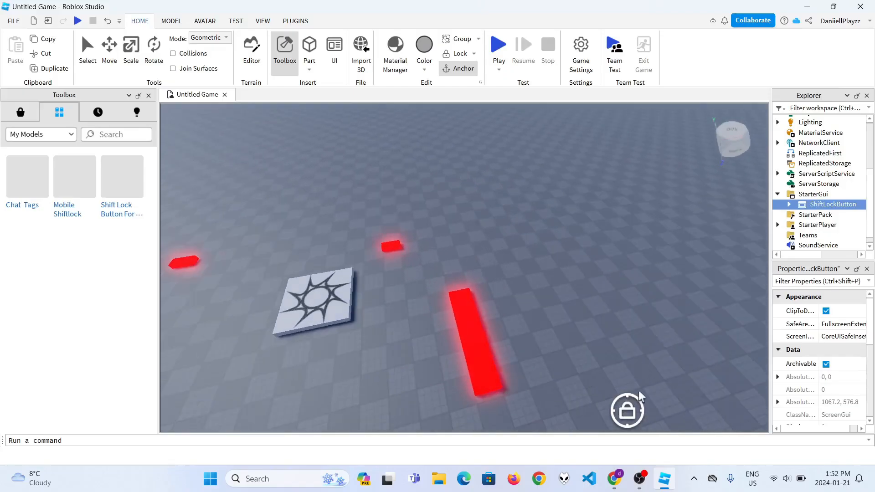
pyautogui.moveTo(664, 248)
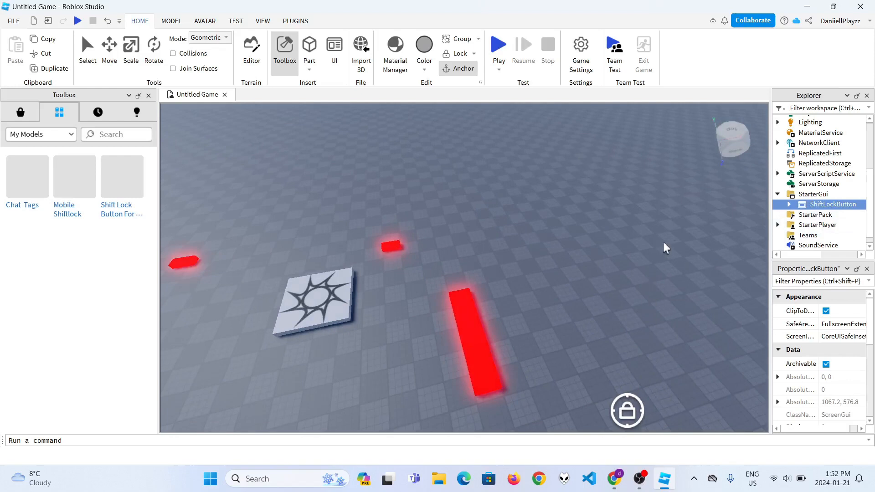
pyautogui.click(788, 204)
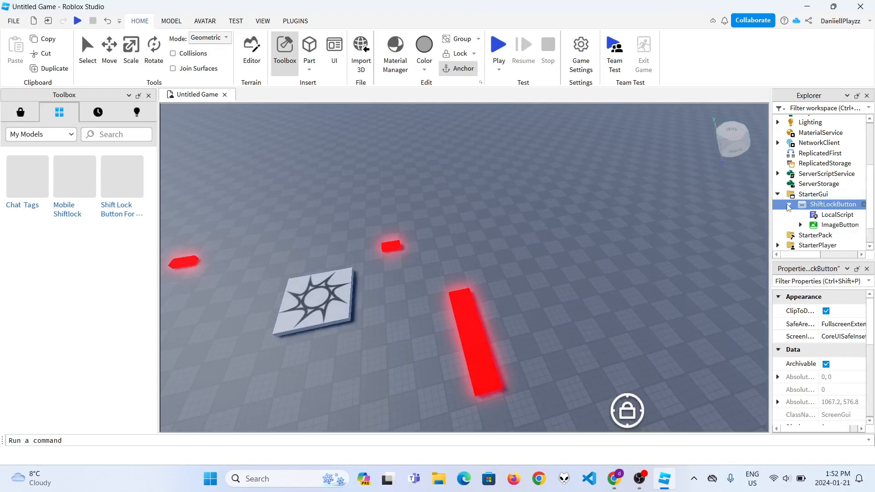
pyautogui.click(837, 214)
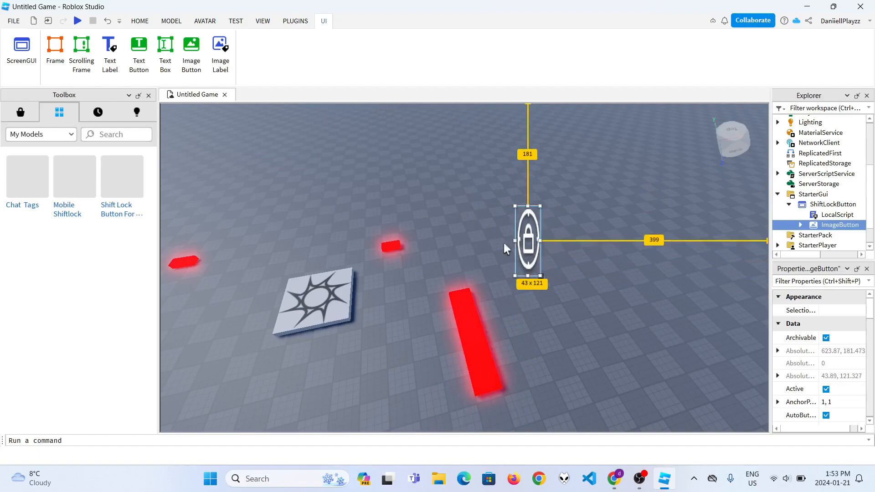
pyautogui.click(139, 21)
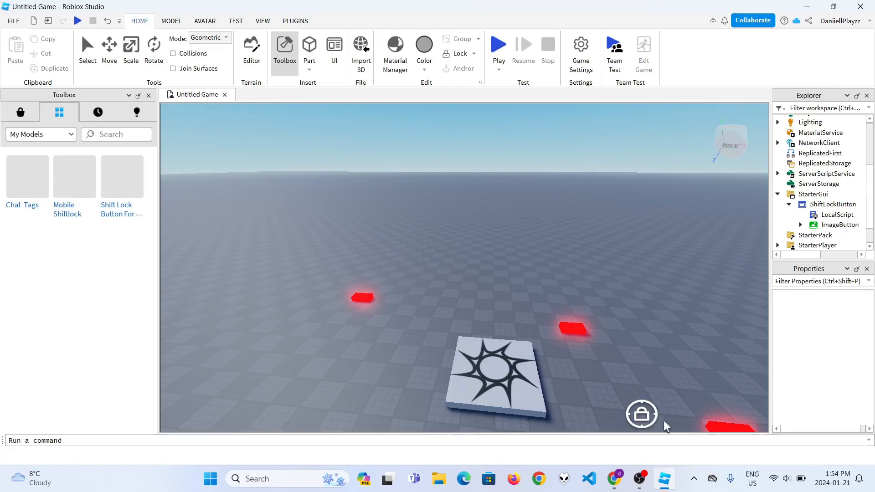
pyautogui.moveTo(547, 256)
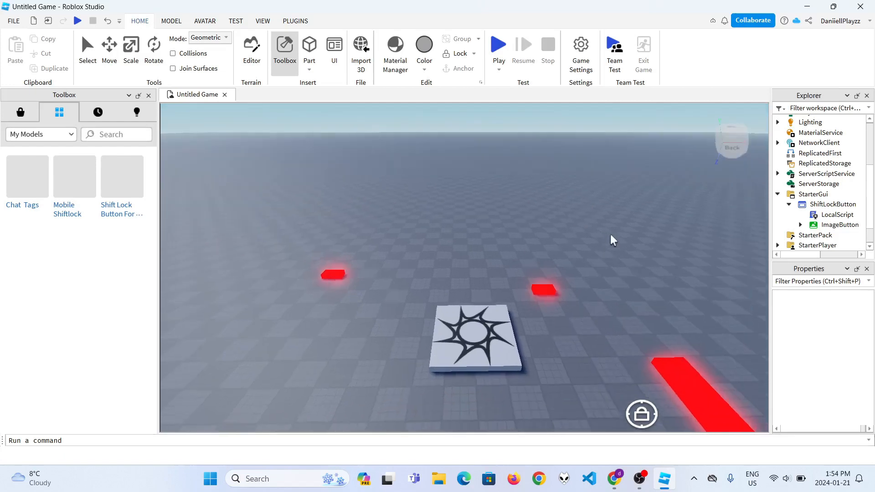
pyautogui.moveTo(462, 328)
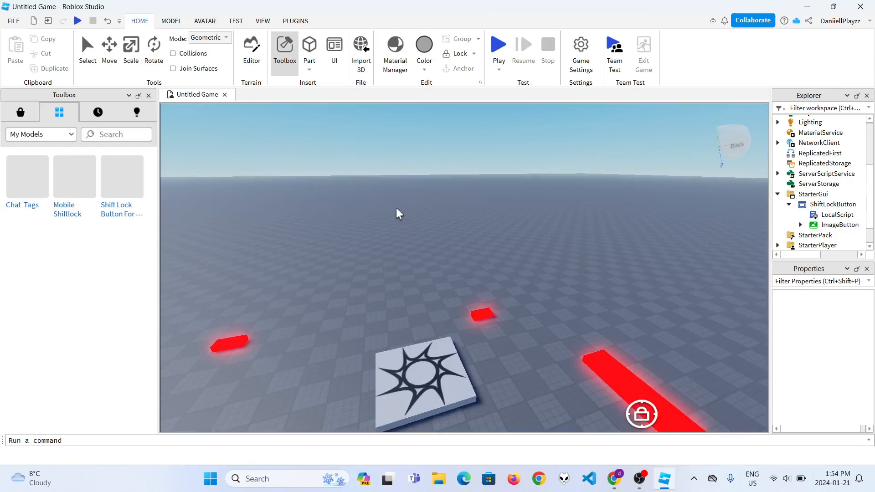
pyautogui.moveTo(435, 323)
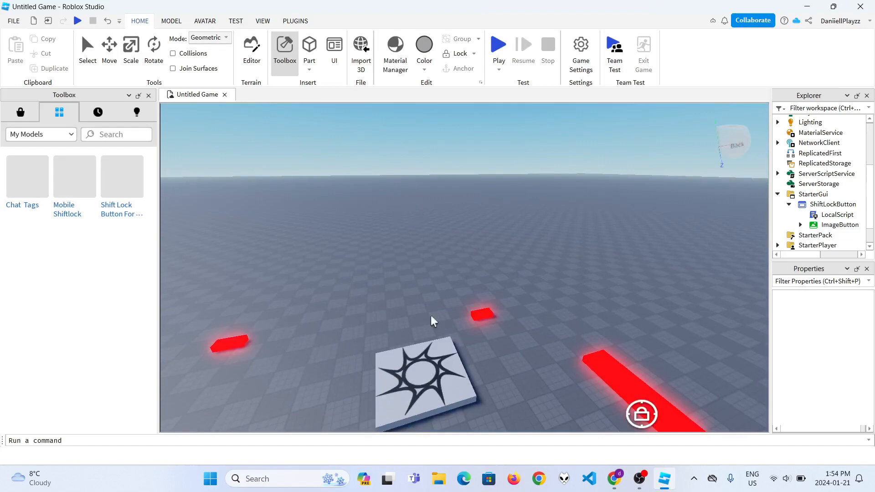
pyautogui.moveTo(458, 226)
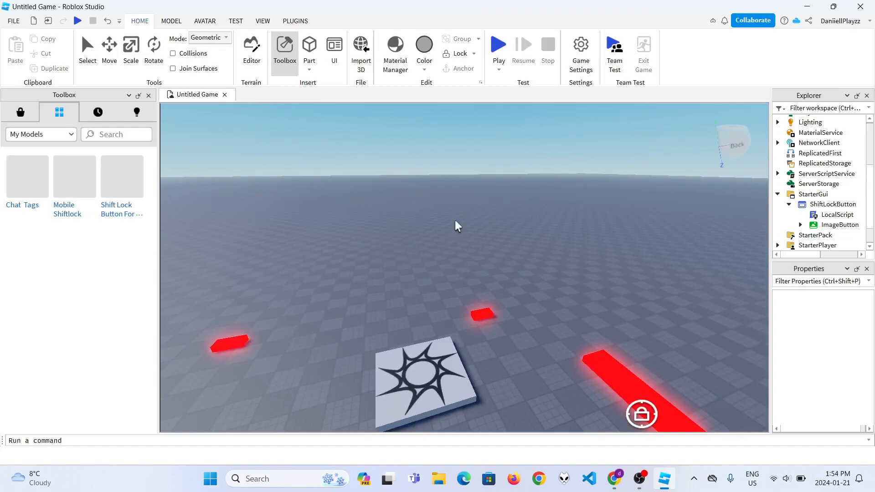
pyautogui.click(497, 45)
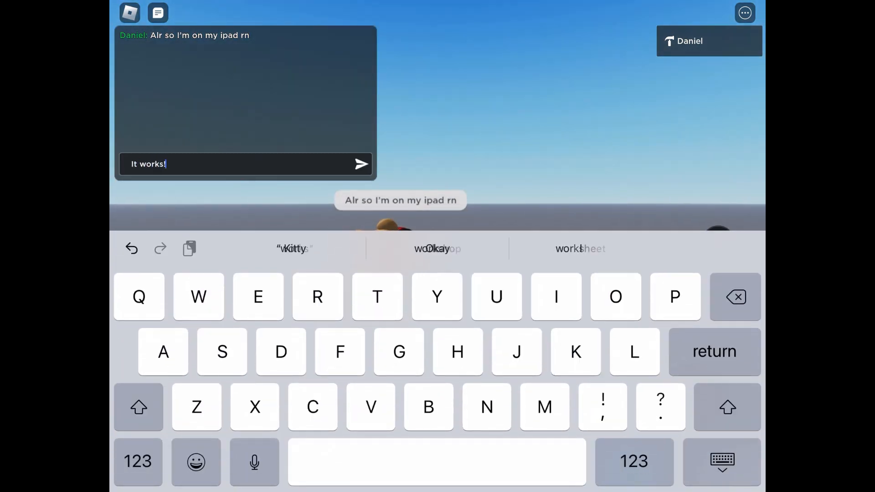
# Send the "It works!" chat message in the running game
pyautogui.click(360, 163)
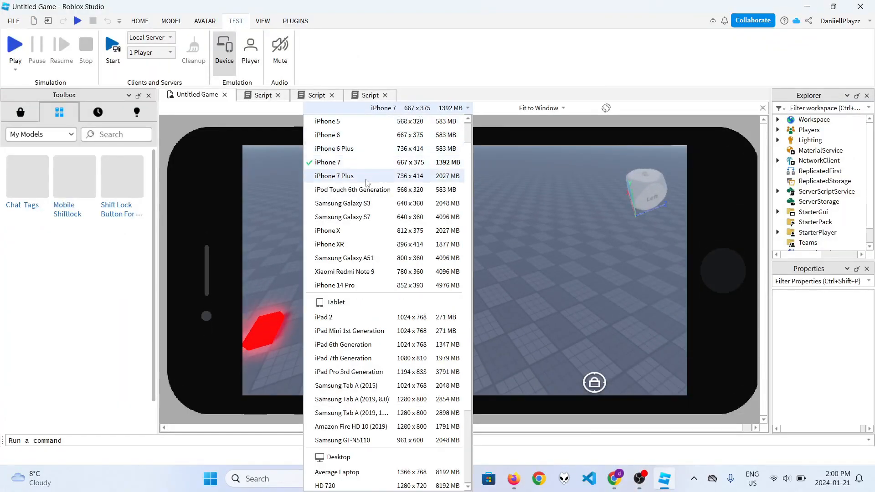
pyautogui.moveTo(344, 271)
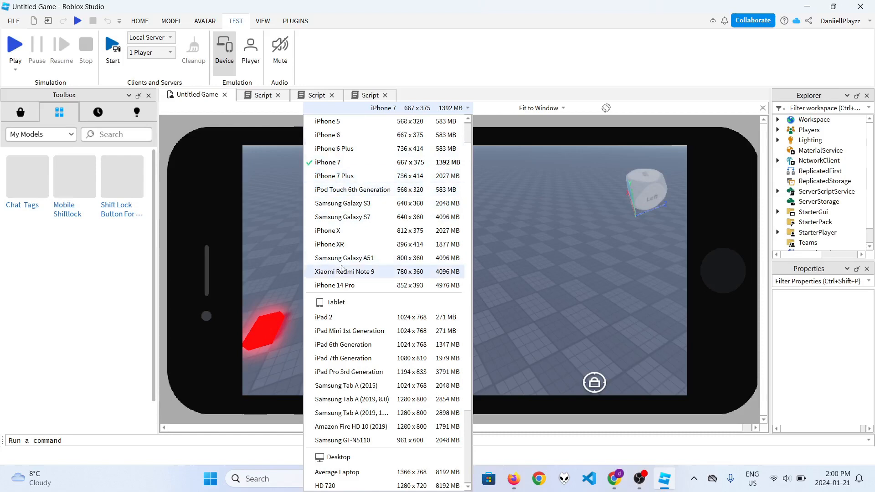
# Switch the emulated preview device to iPhone X
pyautogui.click(327, 230)
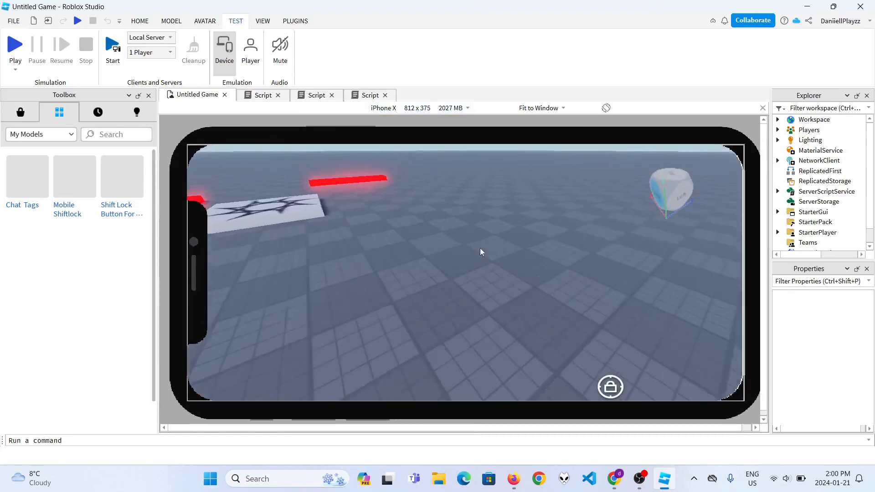